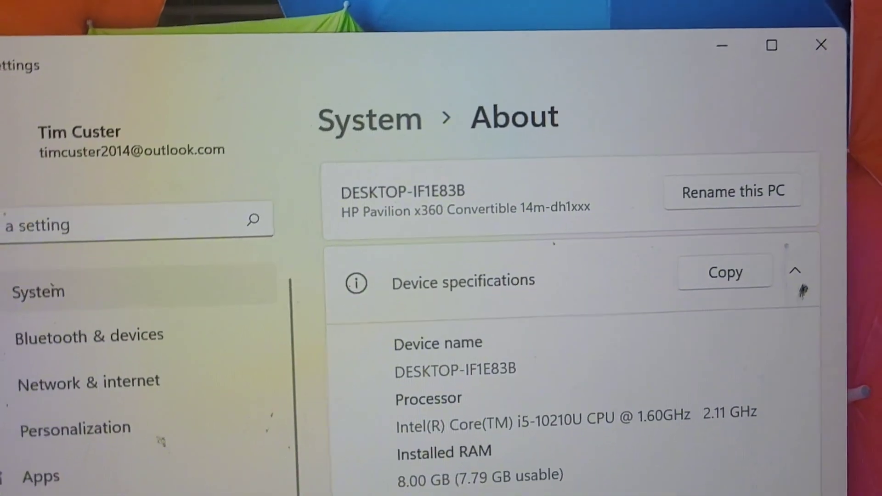
pyautogui.scroll(-3)
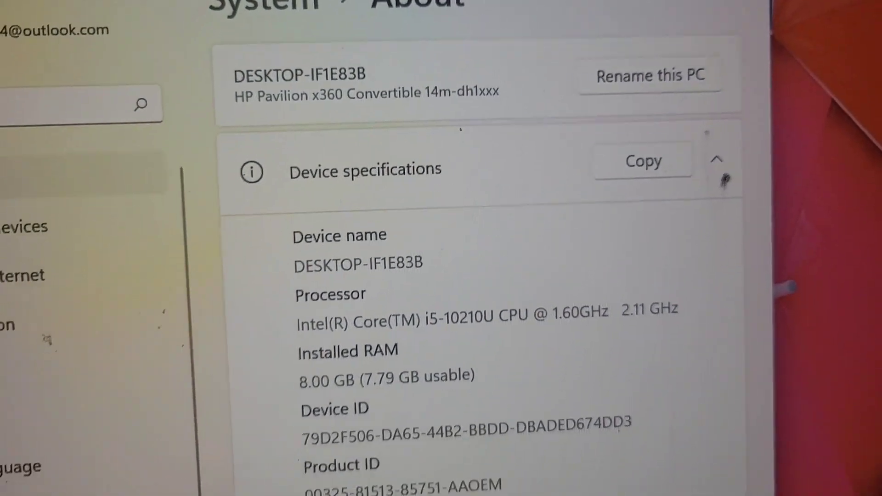